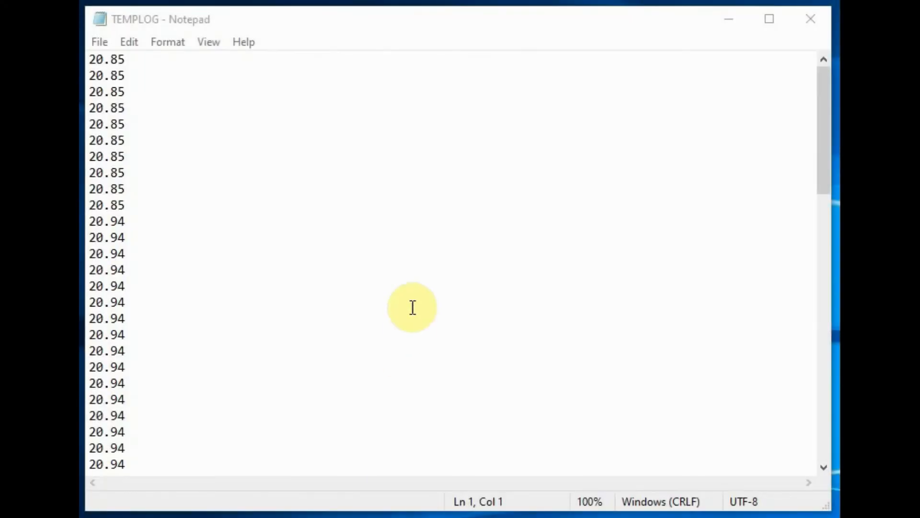
{"action": "mouse_move", "coordinate": [293, 139]}
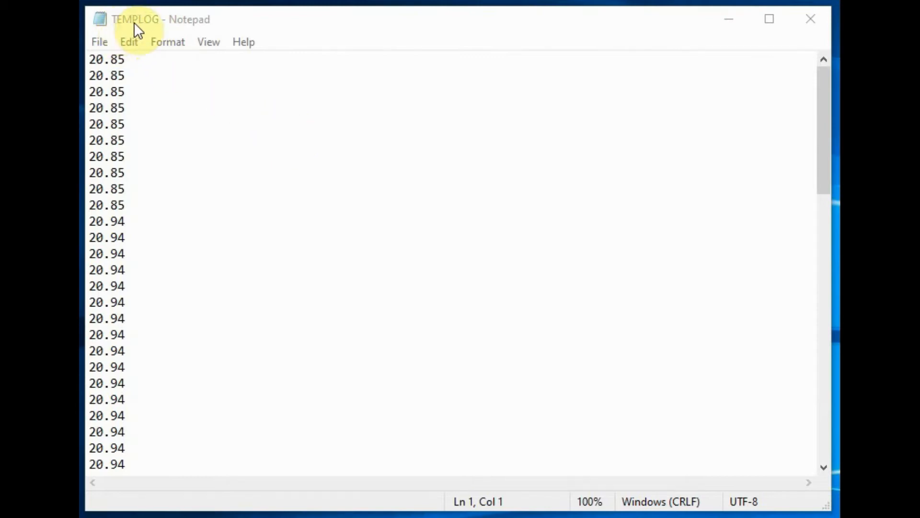
{"action": "mouse_move", "coordinate": [271, 133]}
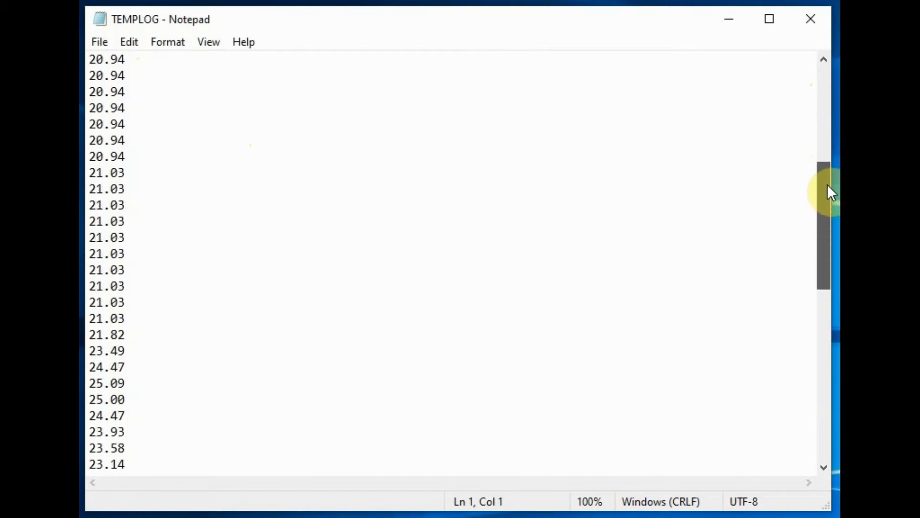
Step: Scroll TEMPLOG.txt down to the later readings rising from 21.03 toward 25.00 degrees
{"action": "left_click_drag", "start_coordinate": [825, 194], "coordinate": [825, 290]}
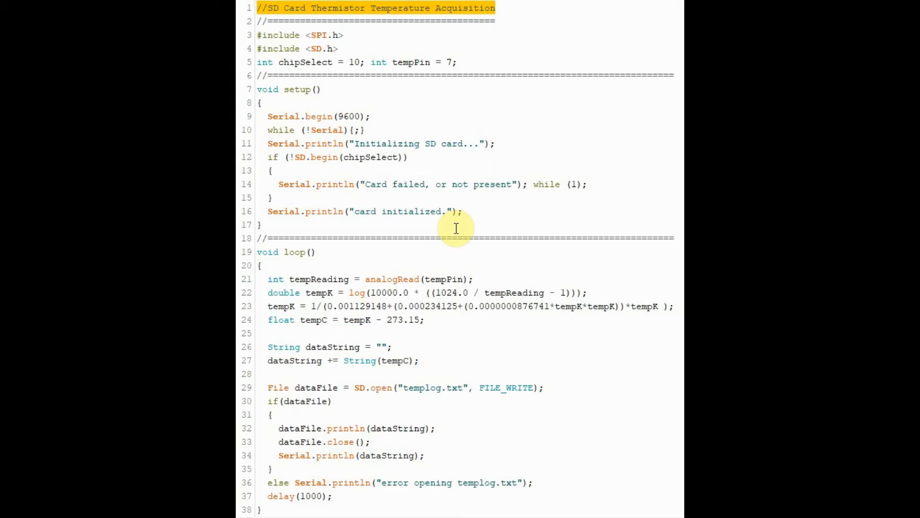
{"action": "mouse_move", "coordinate": [255, 257]}
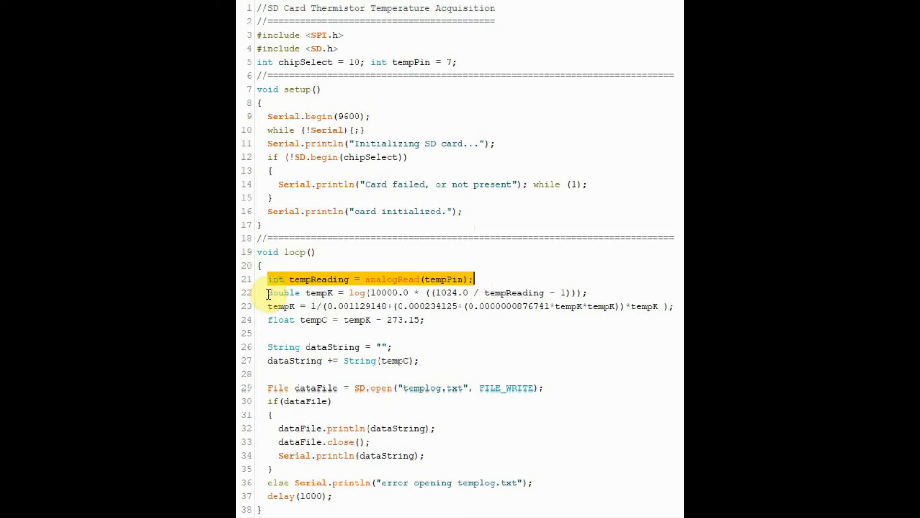
{"action": "left_click_drag", "start_coordinate": [268, 279], "coordinate": [428, 319]}
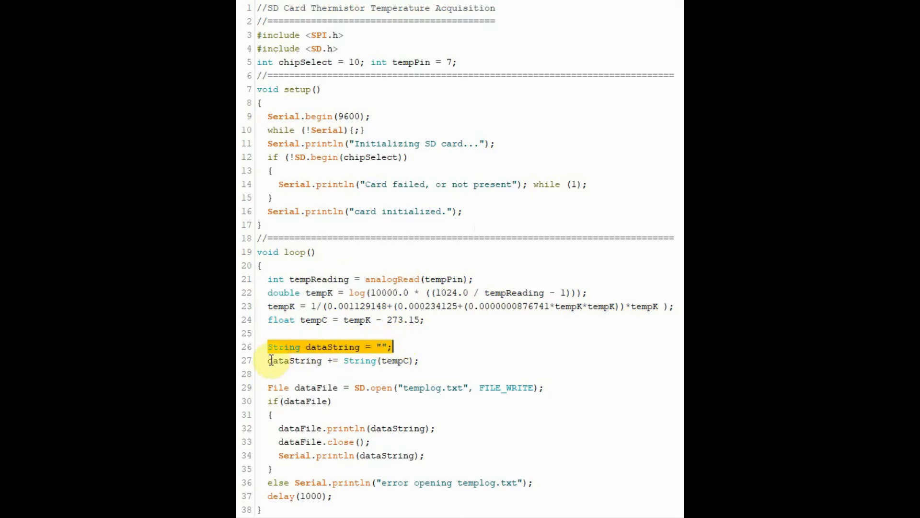
{"action": "left_click", "coordinate": [415, 361]}
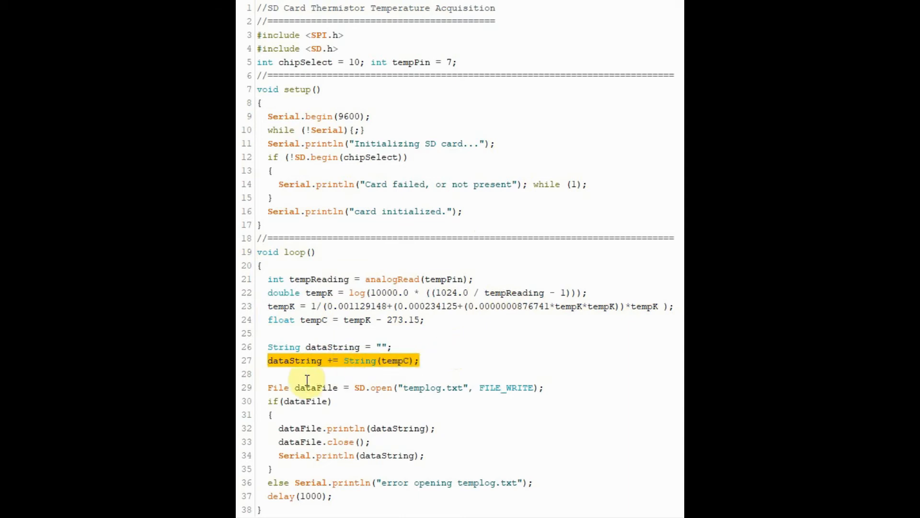
{"action": "left_click", "coordinate": [544, 388]}
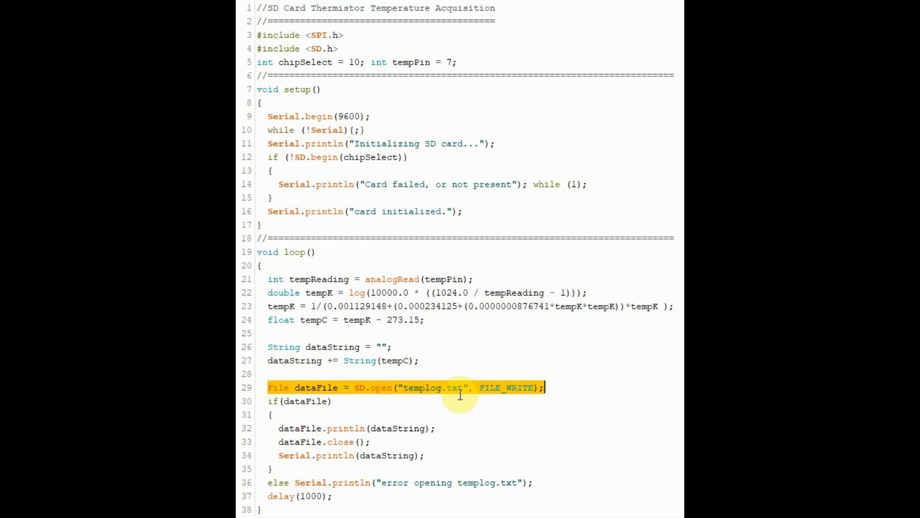
{"action": "left_click", "coordinate": [280, 428]}
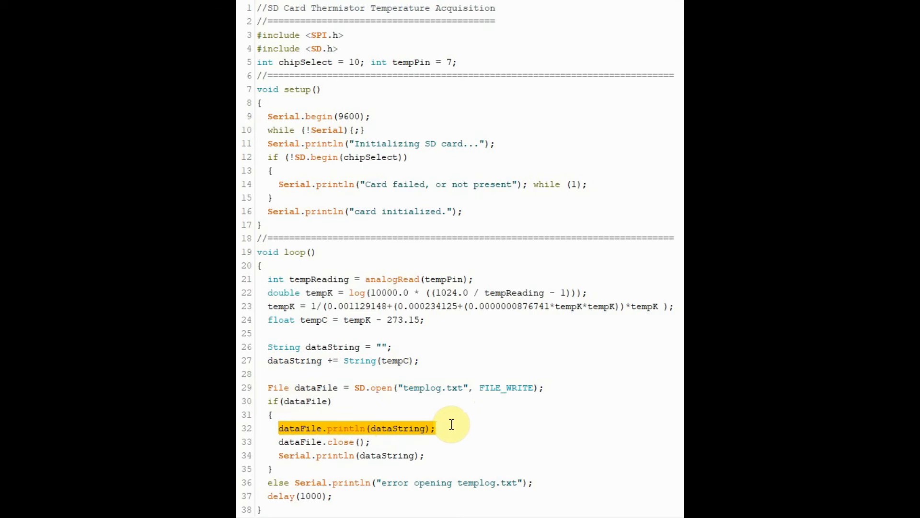
{"action": "left_click", "coordinate": [280, 454]}
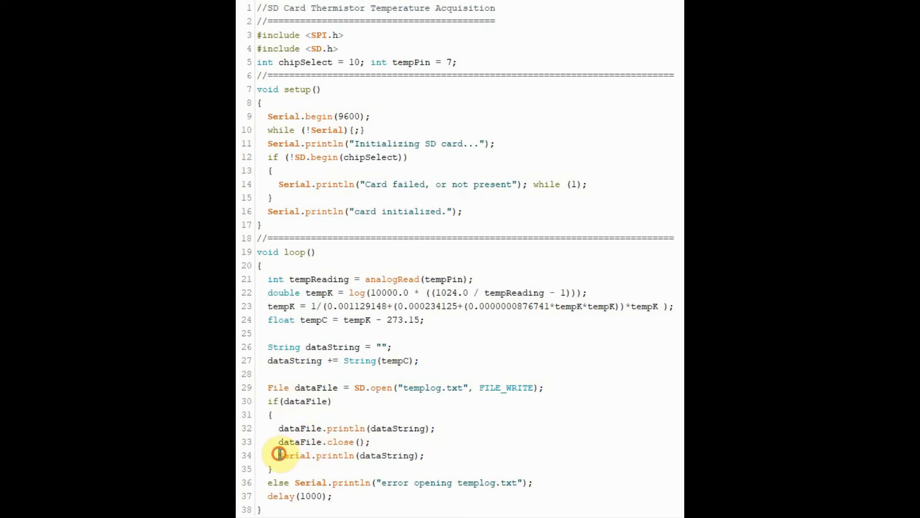